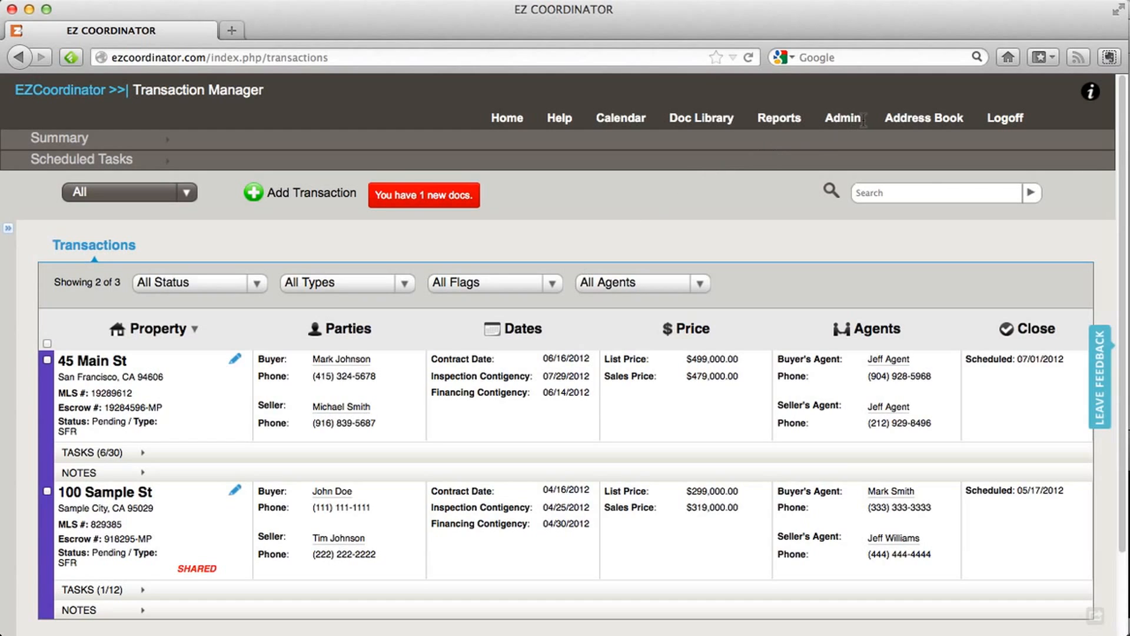
pyautogui.click(842, 118)
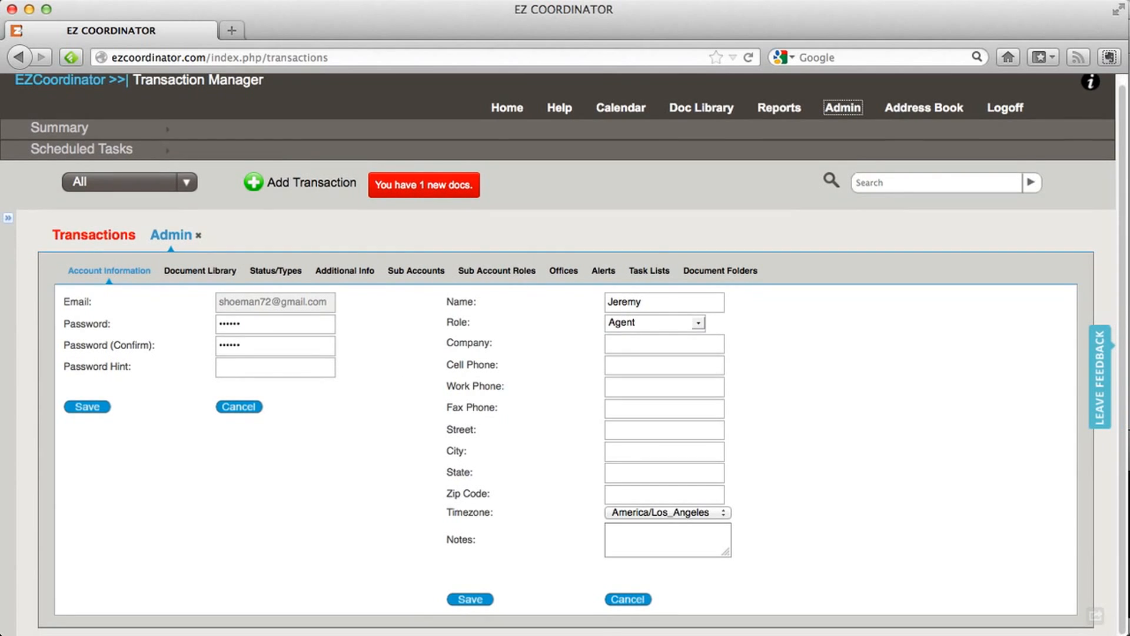
pyautogui.click(416, 270)
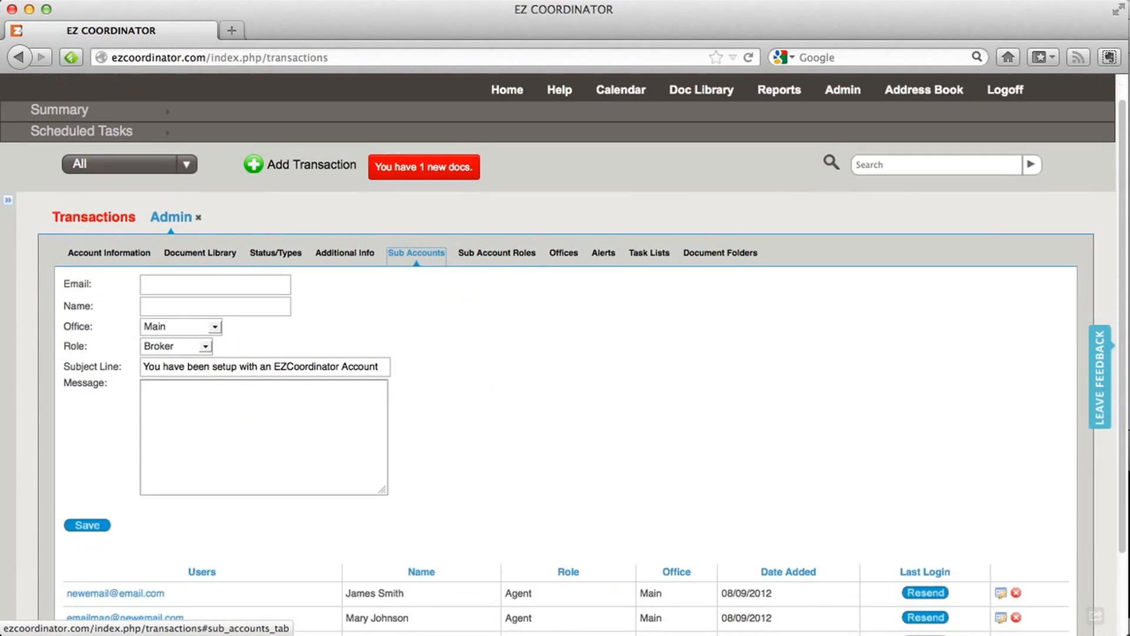
pyautogui.scroll(-3)
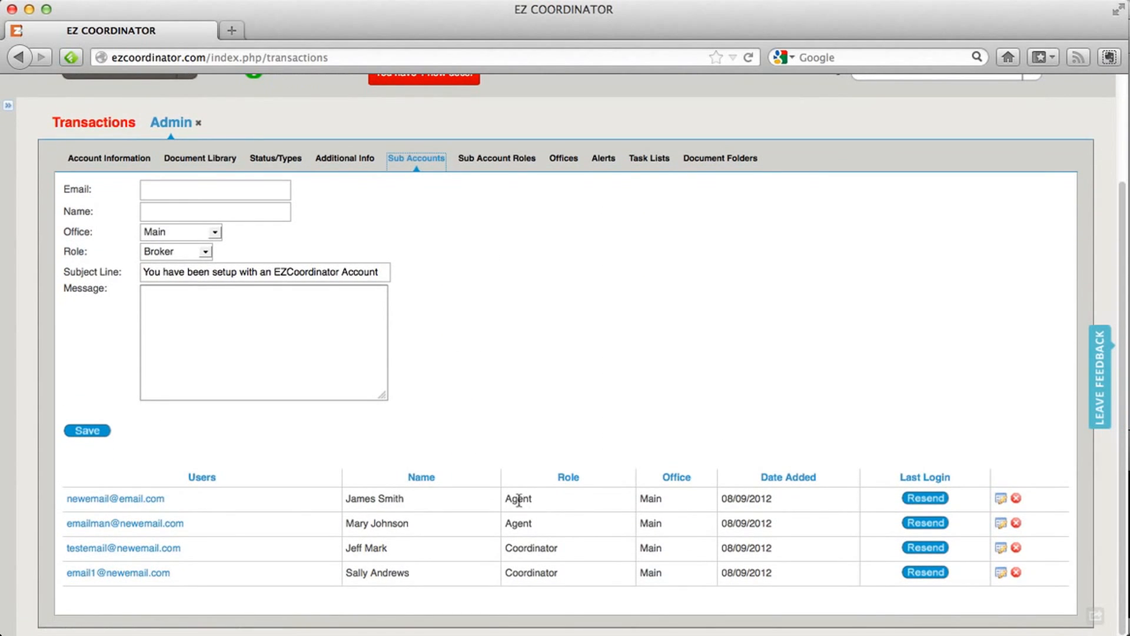
pyautogui.doubleClick(517, 498)
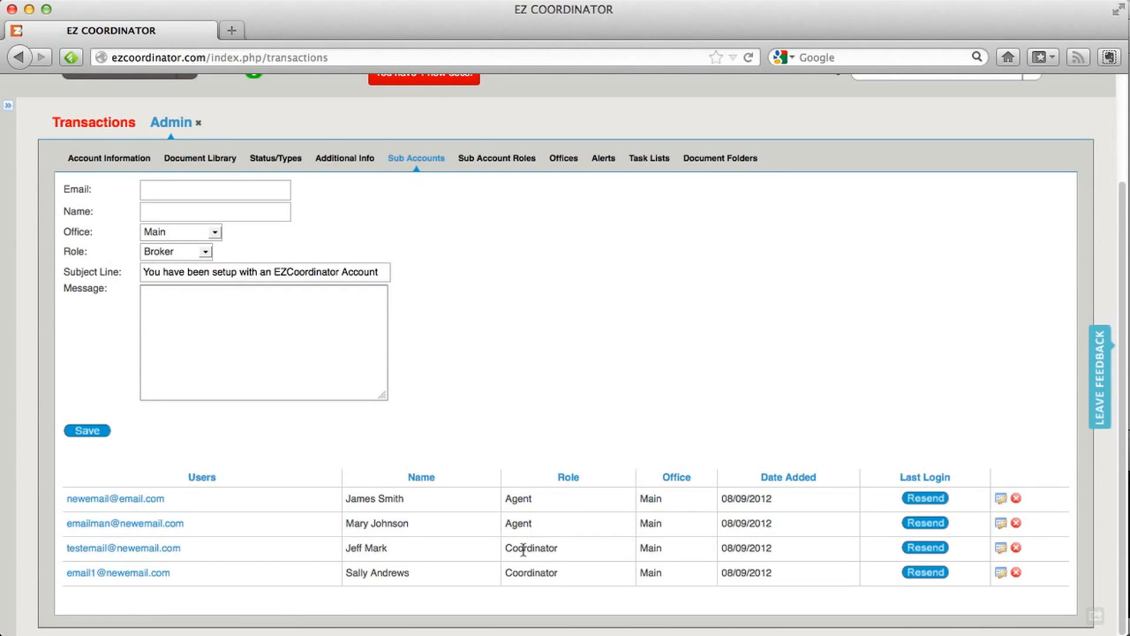
pyautogui.moveTo(518, 403)
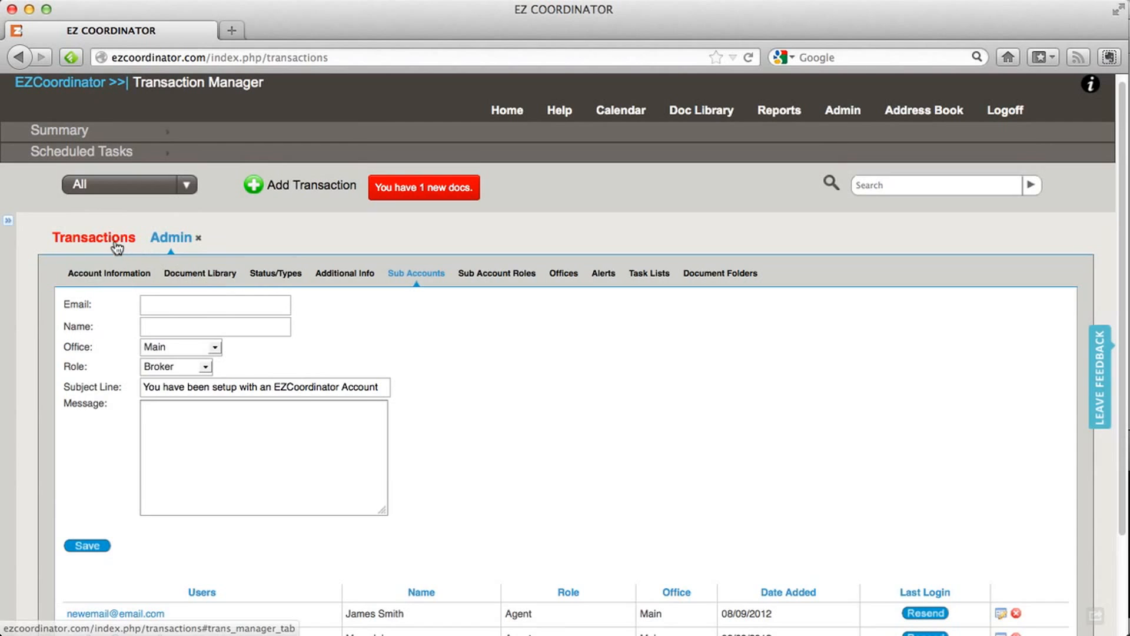
# Open the 45 Main St transaction and scroll to its Edit button.
pyautogui.click(94, 238)
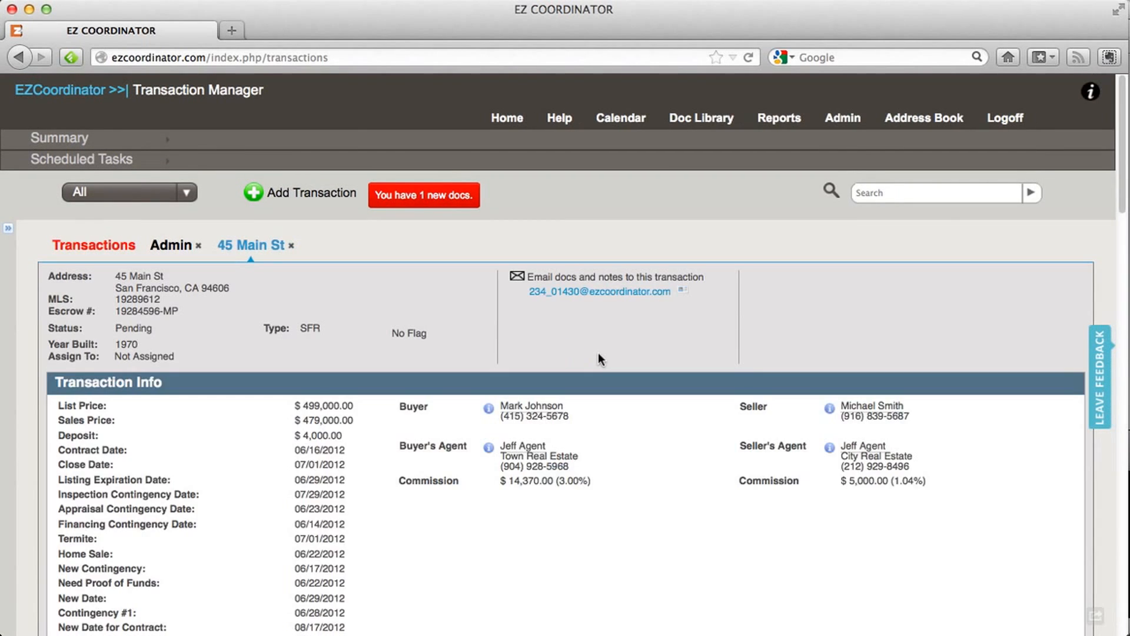
pyautogui.scroll(-3)
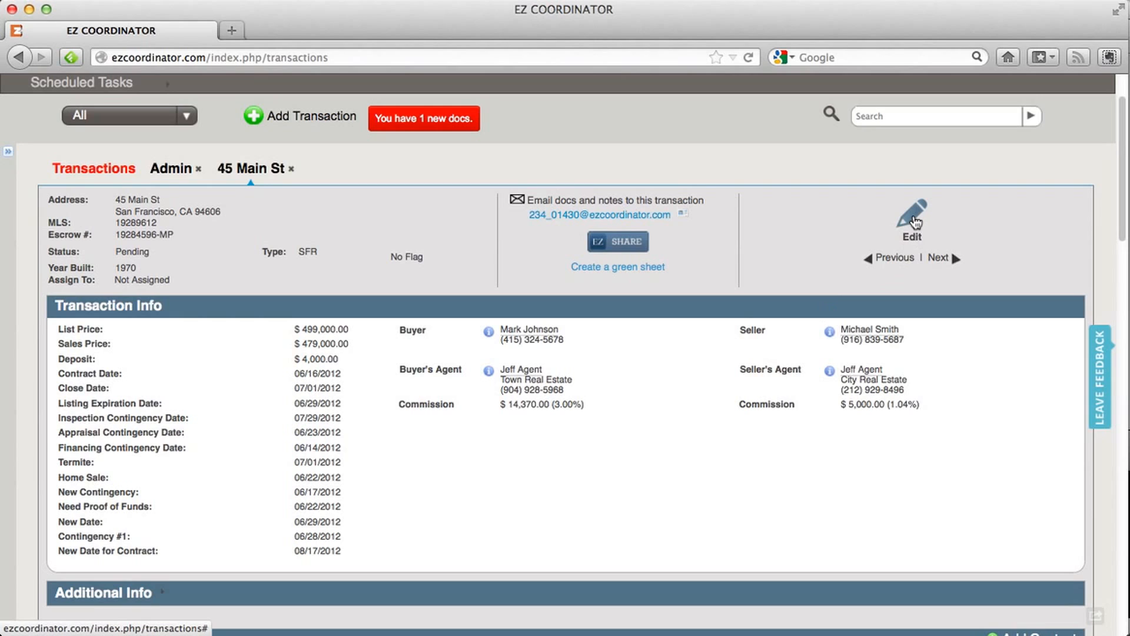
pyautogui.click(912, 215)
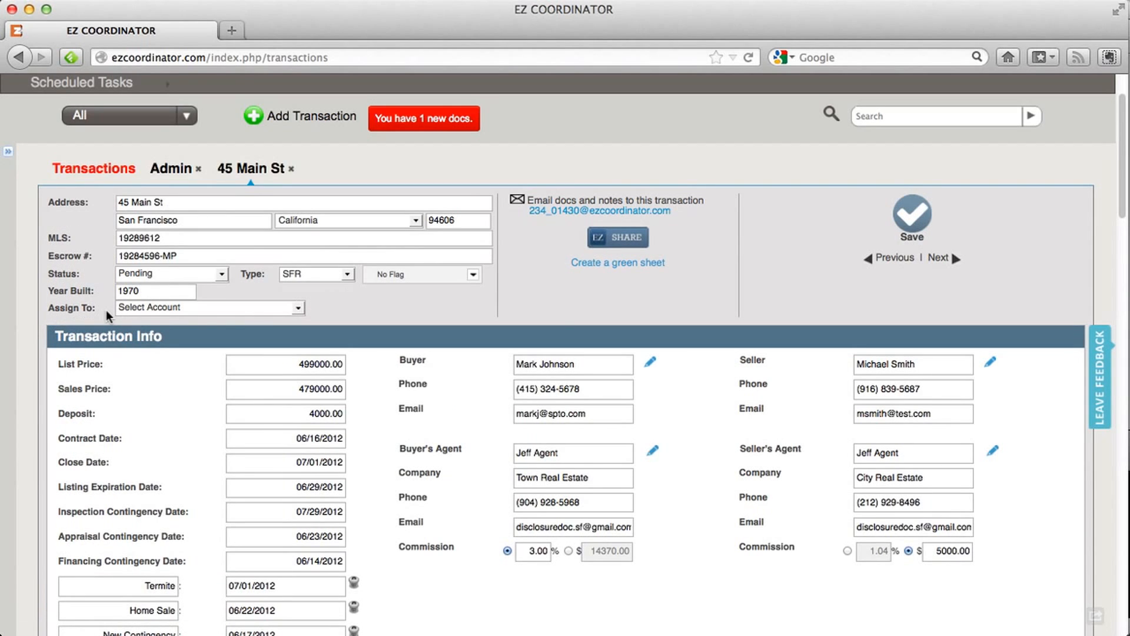
pyautogui.moveTo(231, 316)
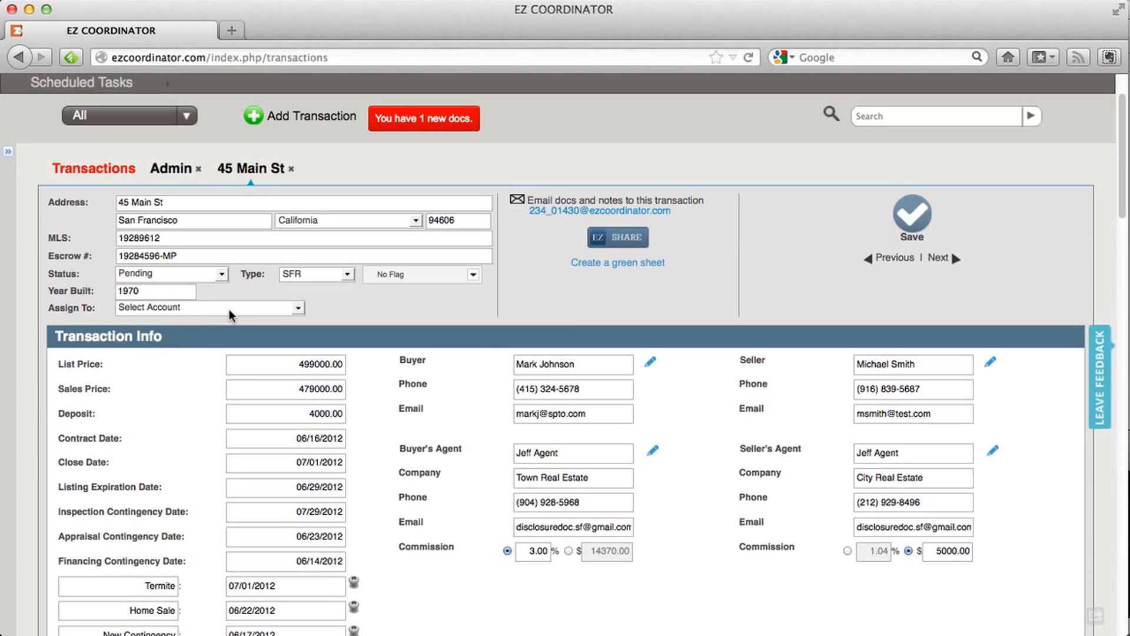
pyautogui.click(209, 308)
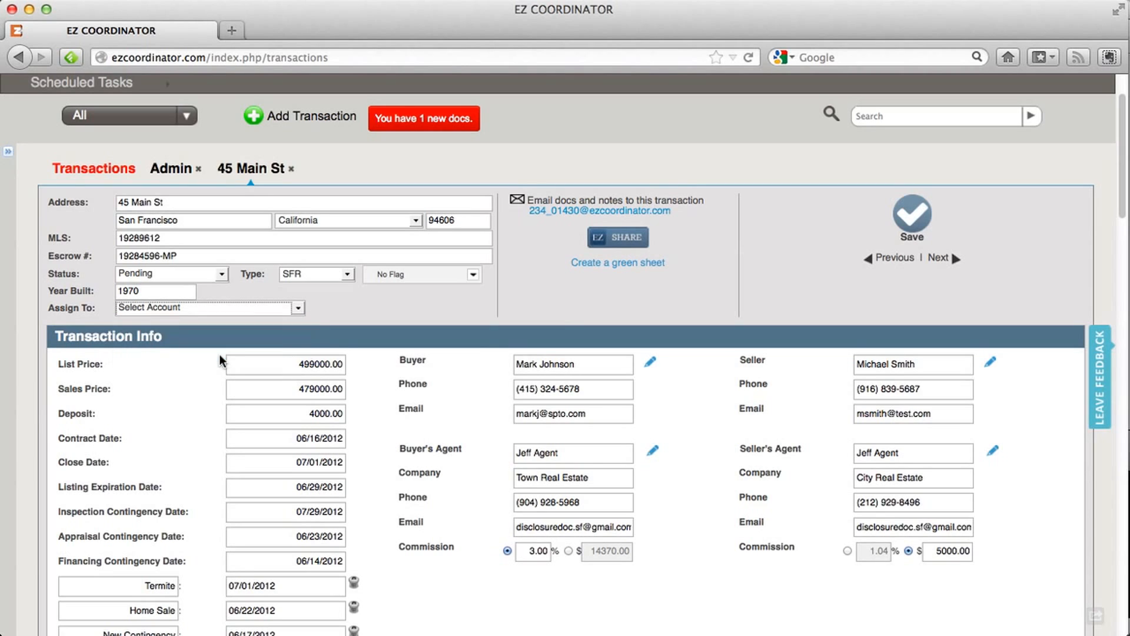
pyautogui.click(209, 307)
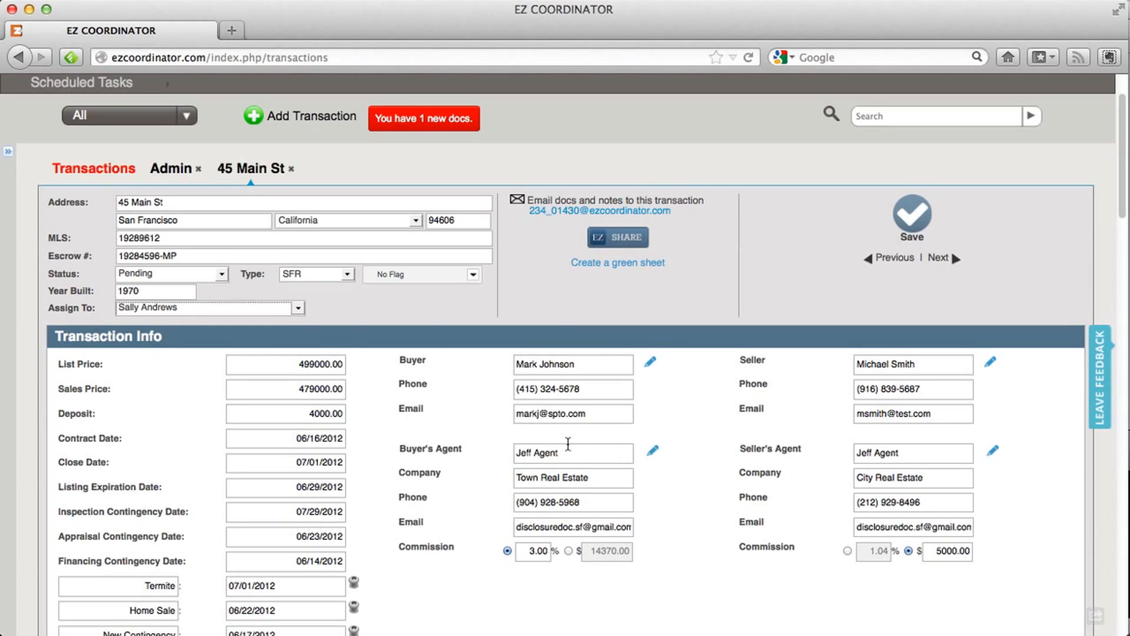
pyautogui.moveTo(928, 458)
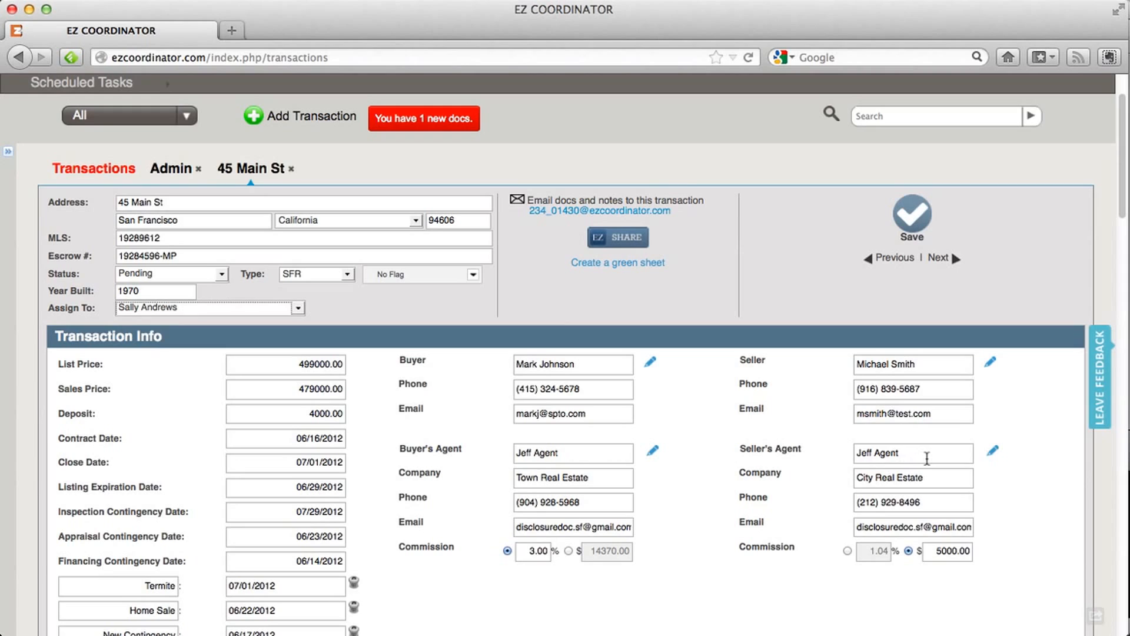
pyautogui.doubleClick(877, 452)
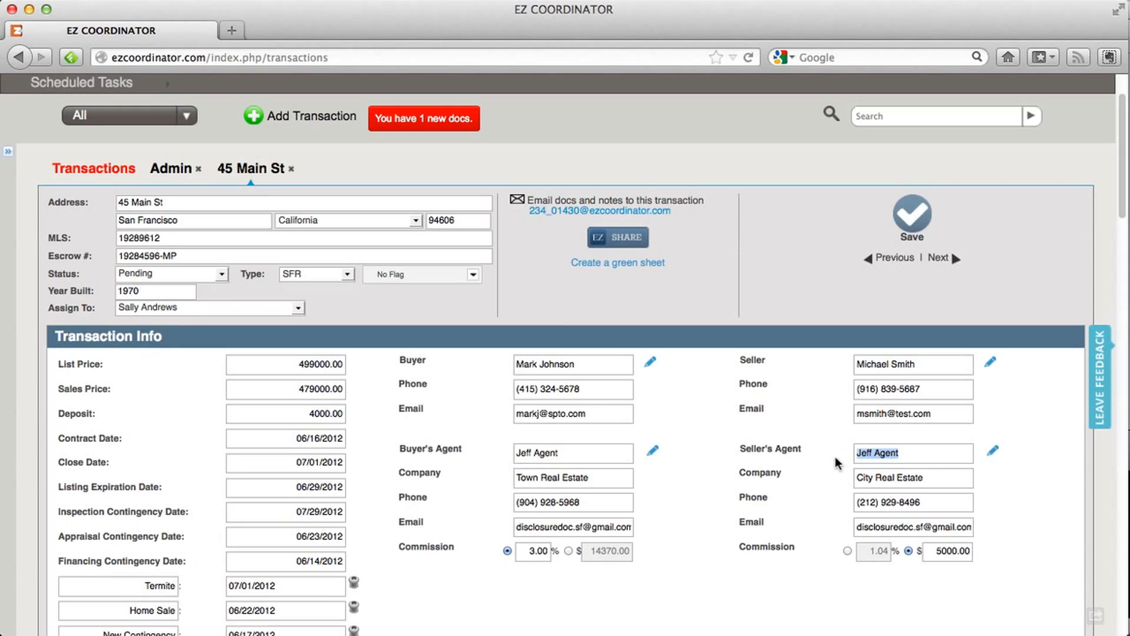
pyautogui.write('J')
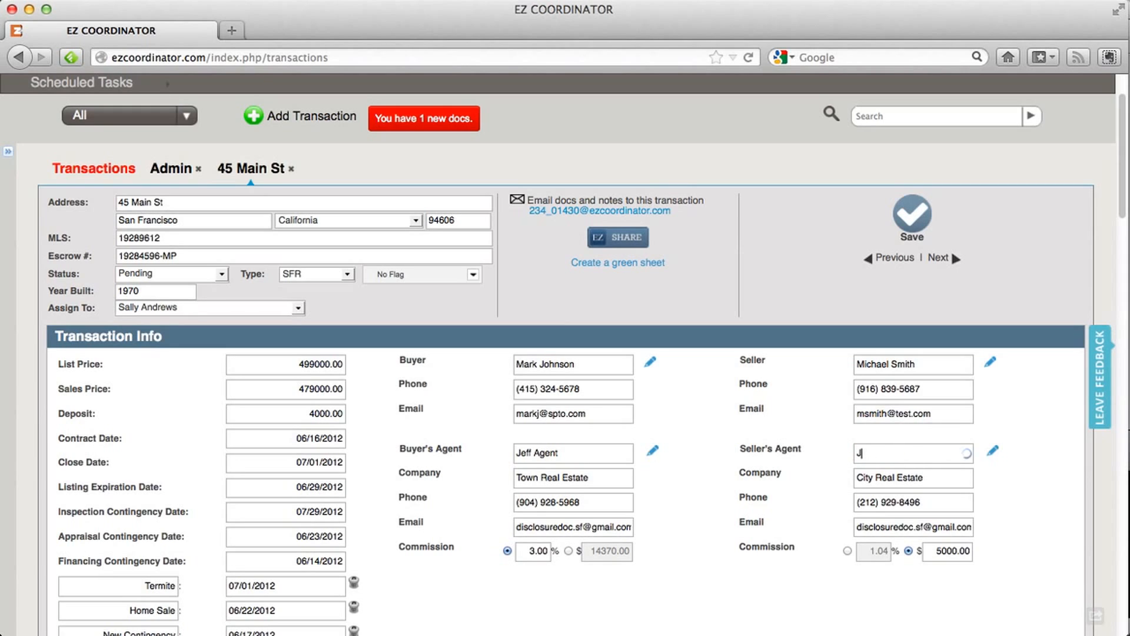
pyautogui.write('O')
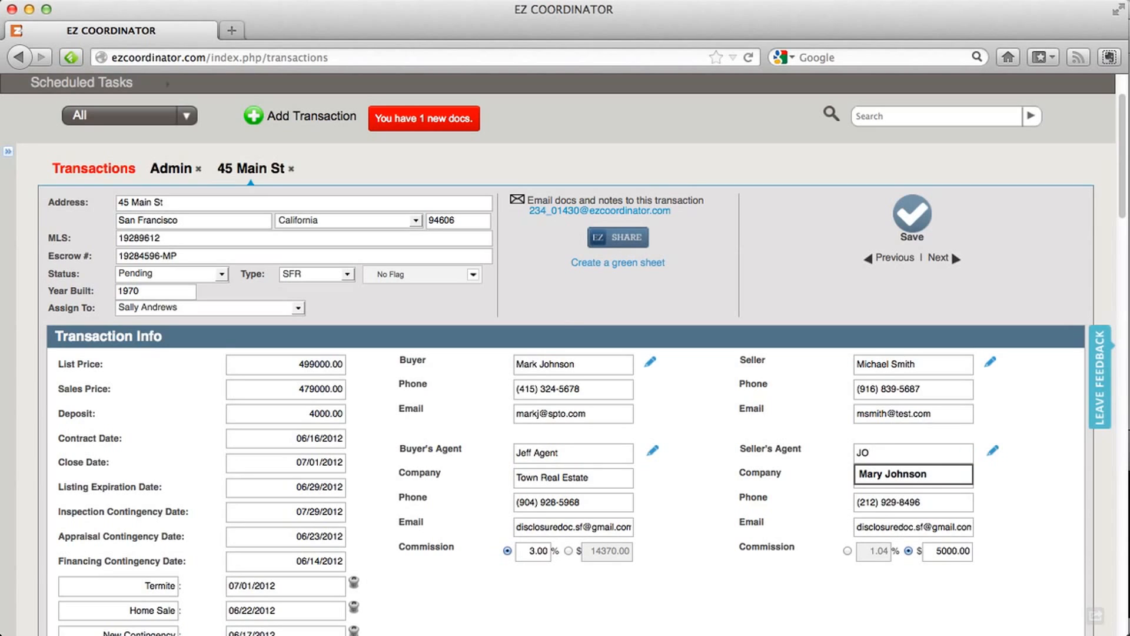
pyautogui.click(872, 453)
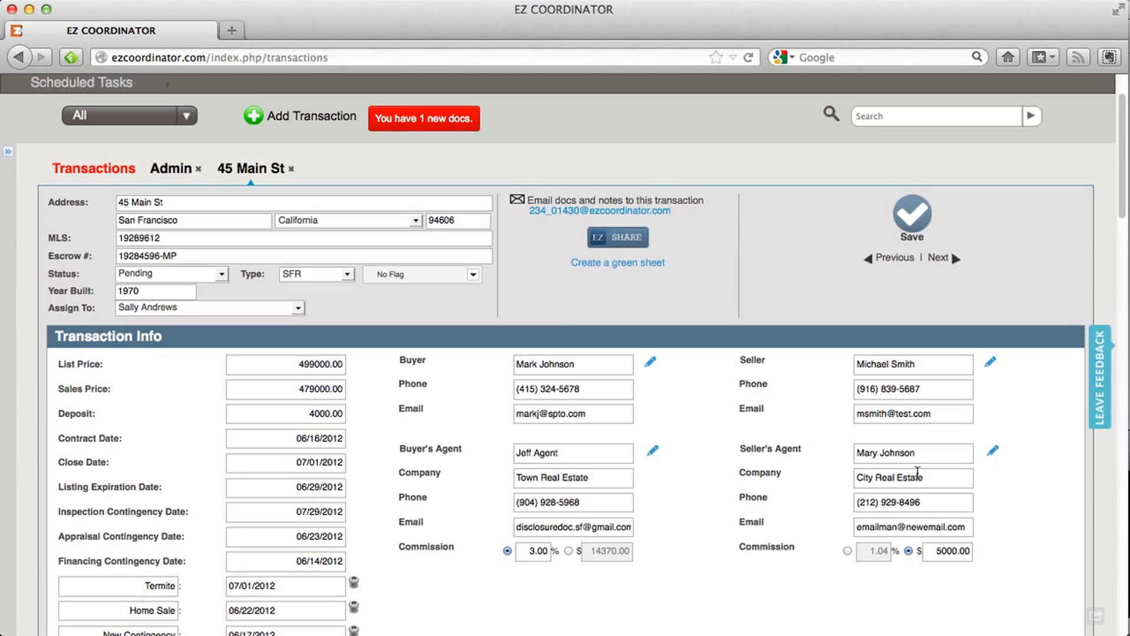
pyautogui.click(913, 452)
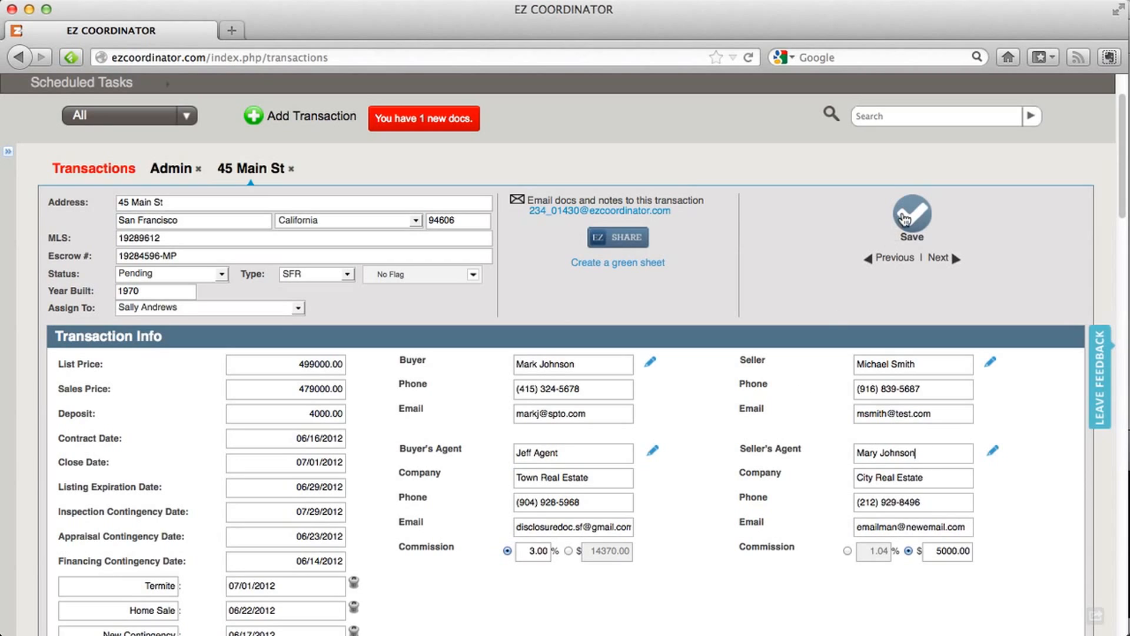
pyautogui.click(911, 218)
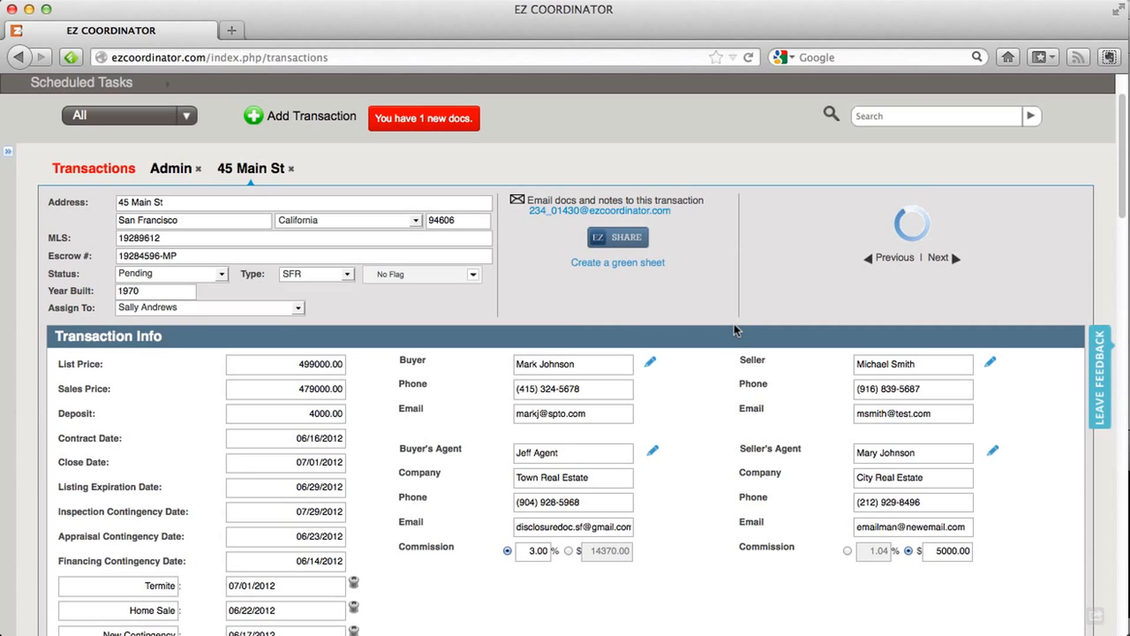